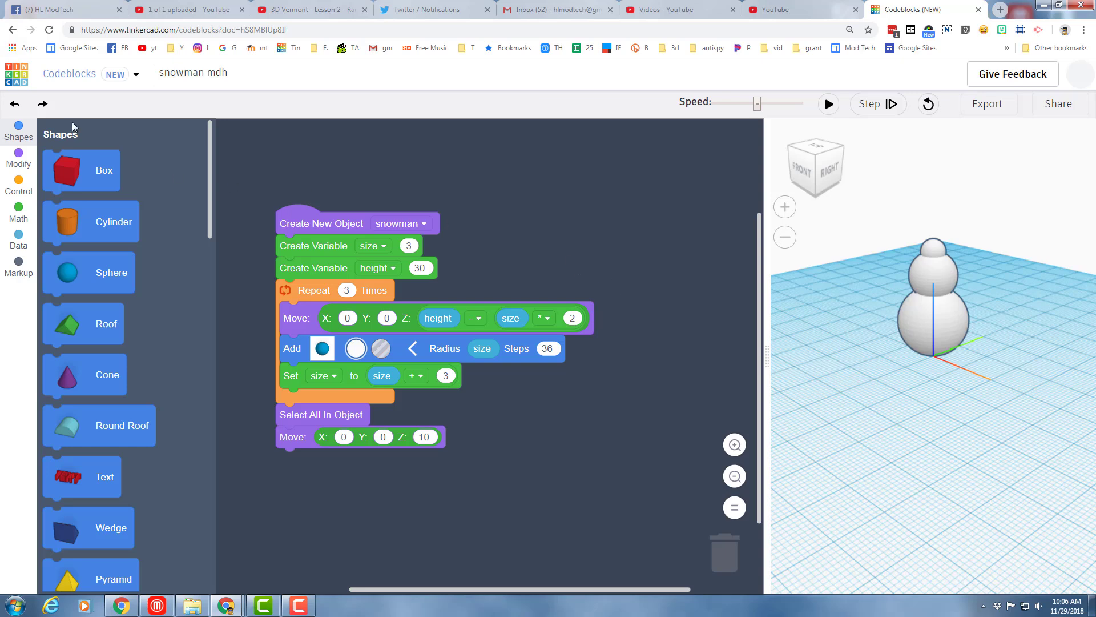
{"action": "mouse_move", "coordinate": [624, 225]}
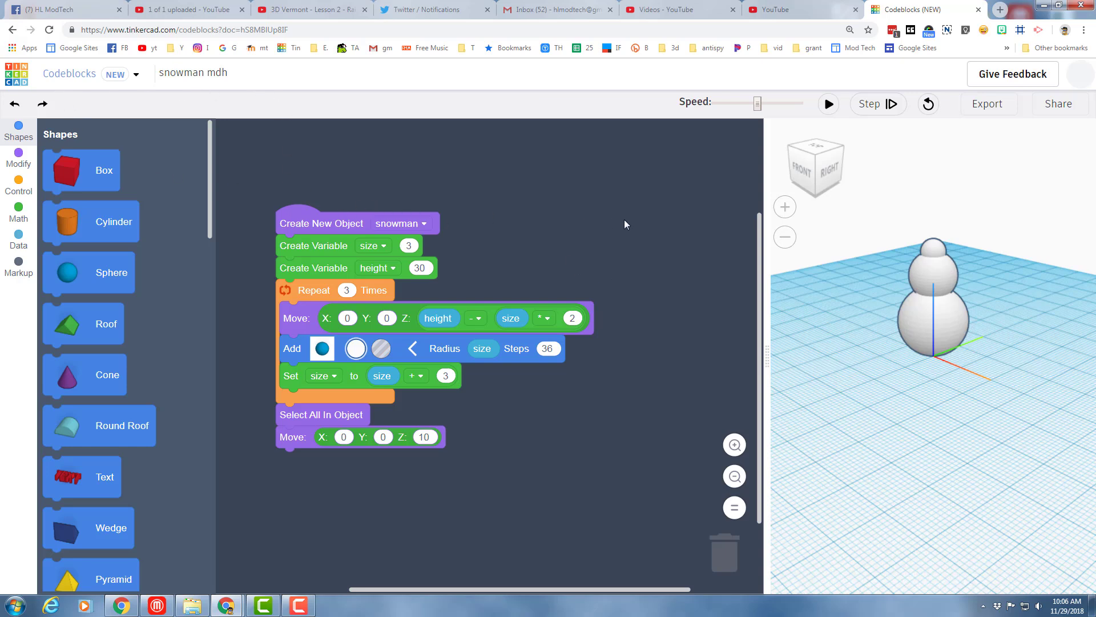
{"action": "mouse_move", "coordinate": [801, 84]}
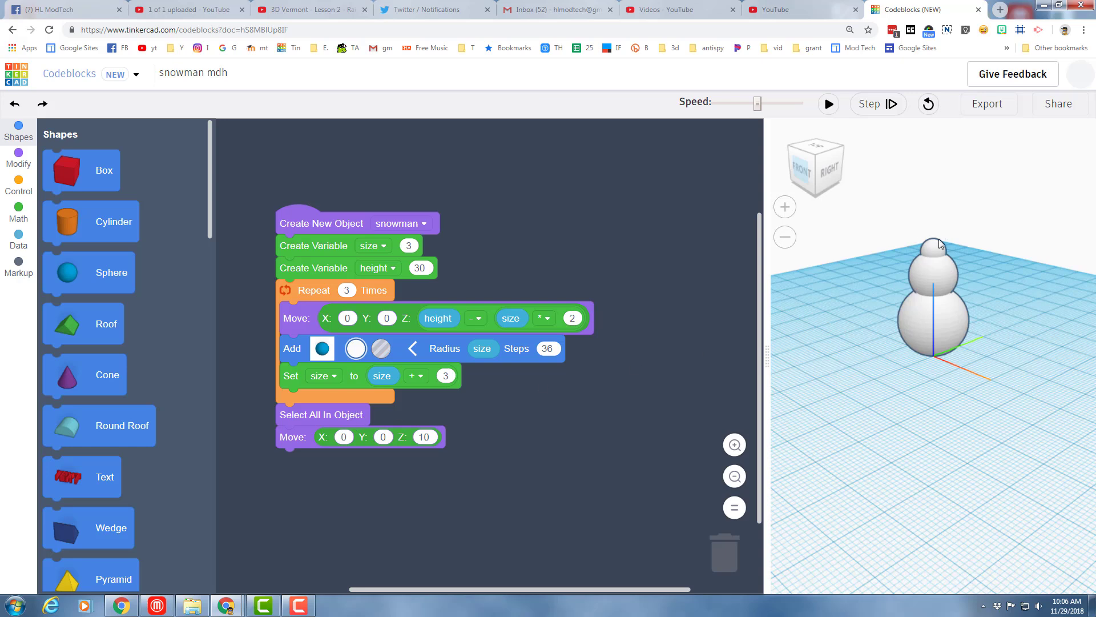
{"action": "mouse_move", "coordinate": [337, 240]}
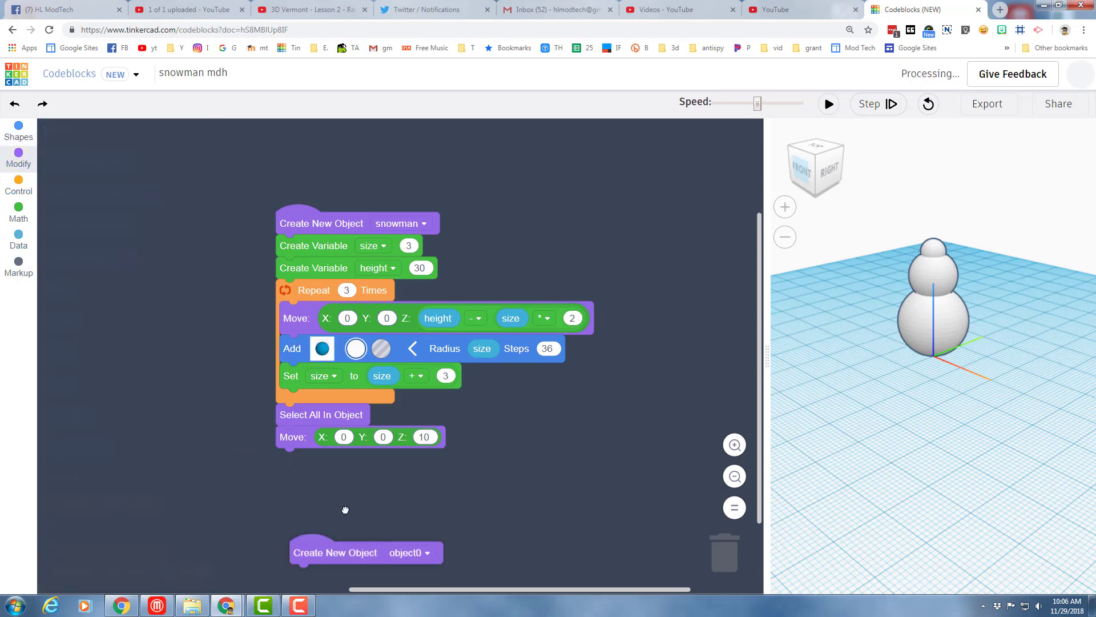
- Place the new object block under the snowman program and rename it 'eyes'
{"action": "left_click_drag", "start_coordinate": [345, 552], "coordinate": [598, 211]}
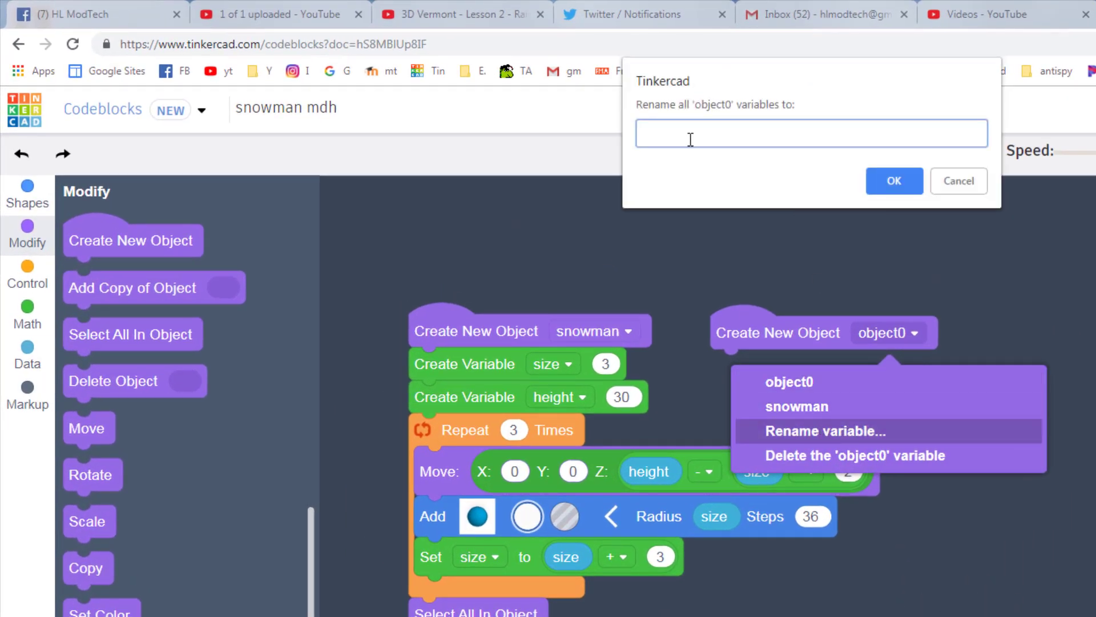
{"action": "type", "text": "ey"}
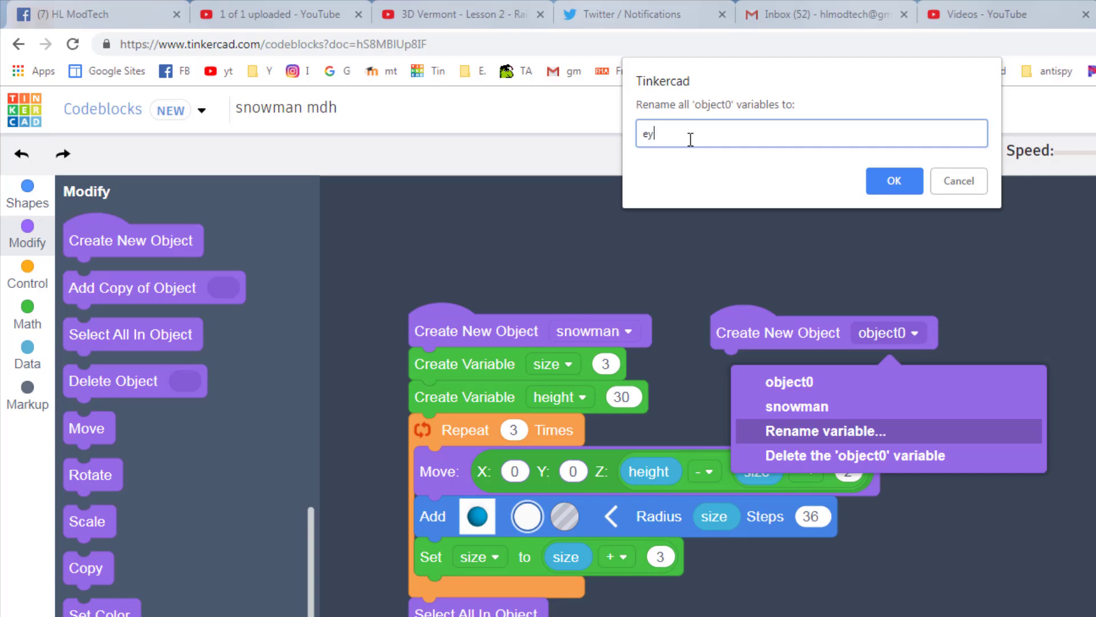
{"action": "left_click", "coordinate": [893, 181]}
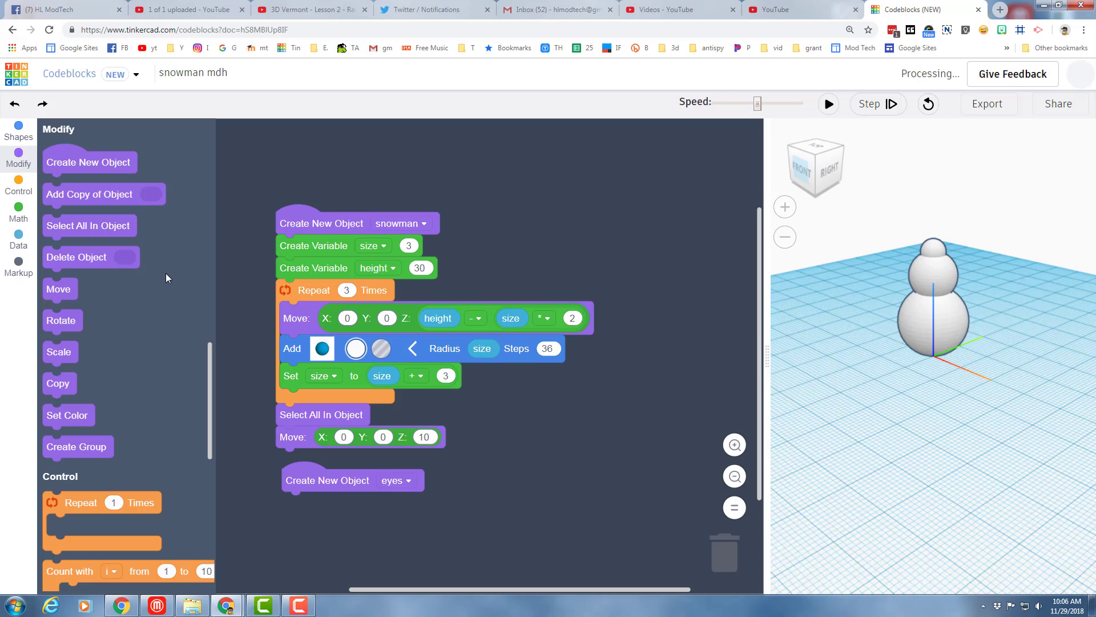
{"action": "left_click", "coordinate": [18, 132]}
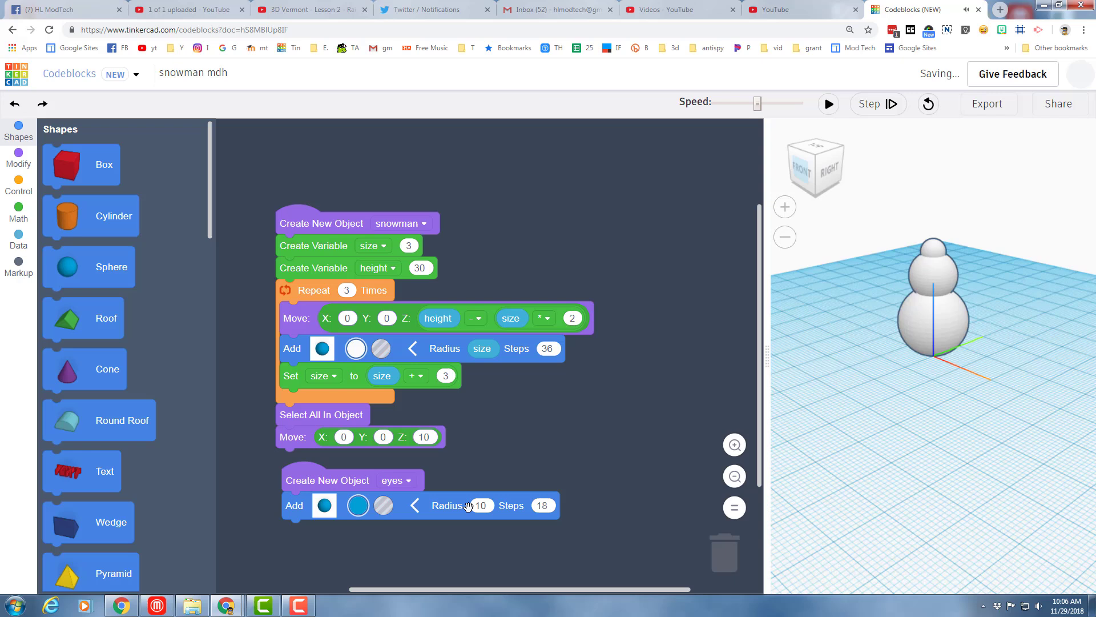
- Give the eyes sphere radius 2, 8 steps and a black colour
{"action": "left_click", "coordinate": [482, 505]}
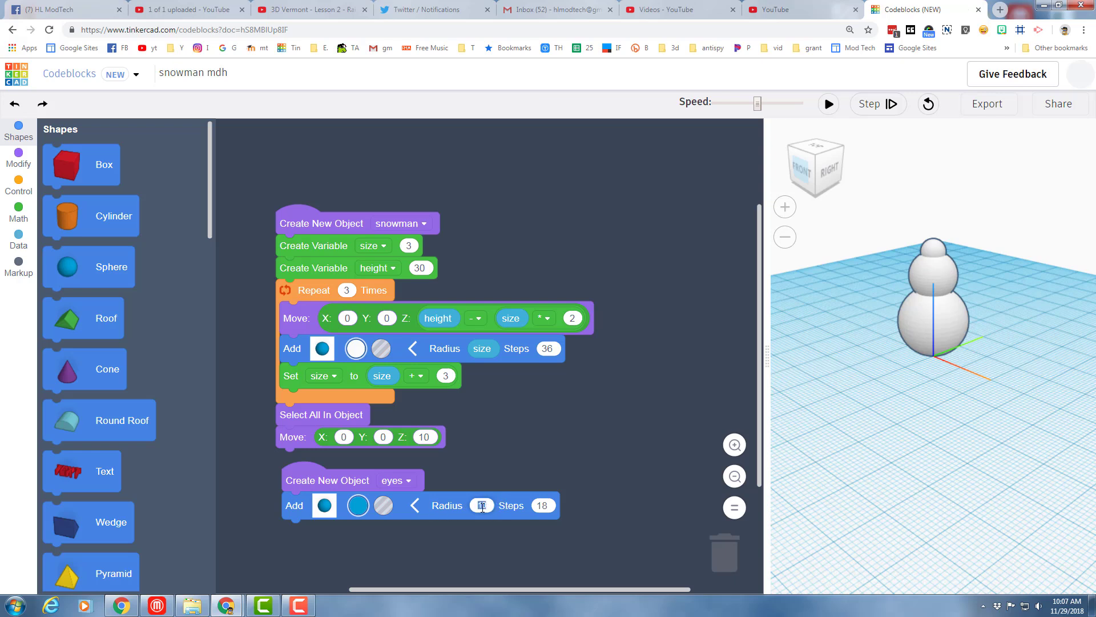
{"action": "mouse_move", "coordinate": [686, 277]}
{"action": "type", "text": "2"}
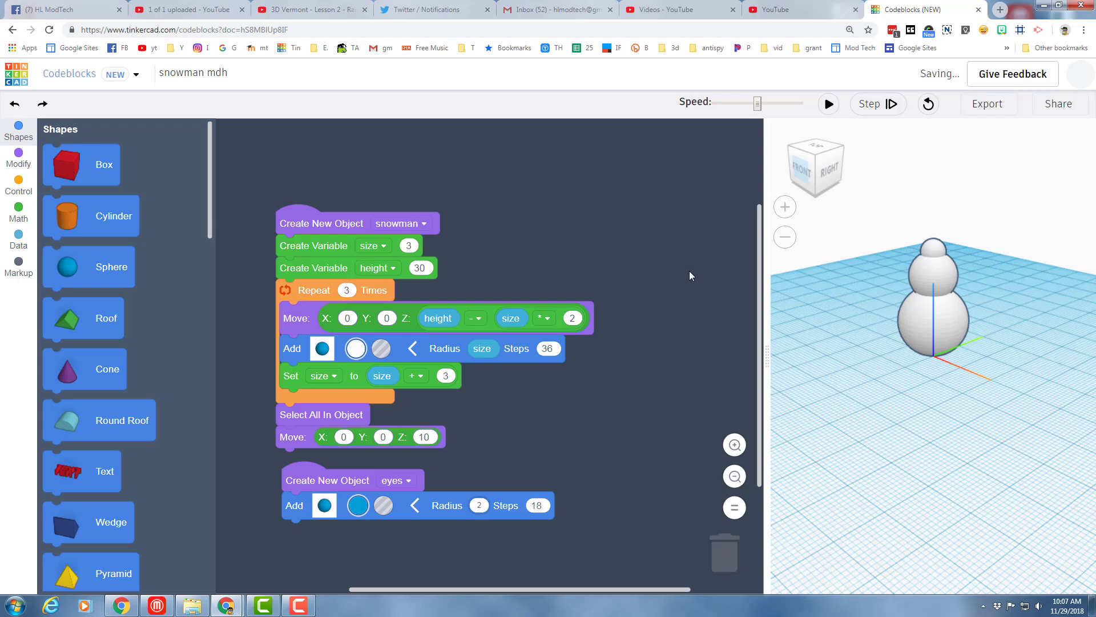
{"action": "left_click", "coordinate": [537, 505]}
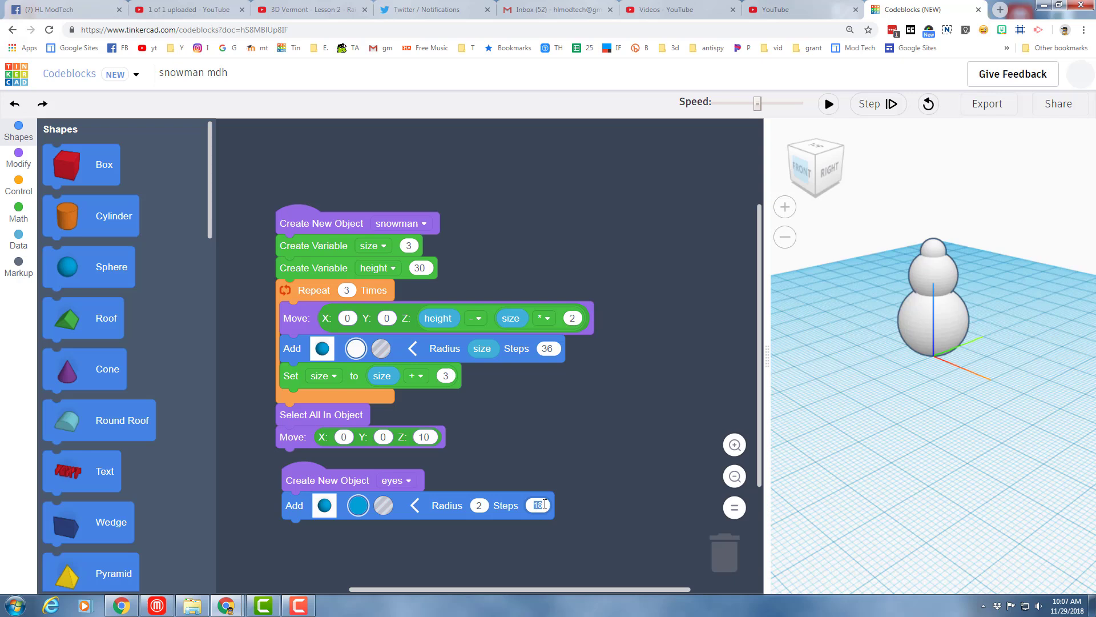
{"action": "type", "text": "8"}
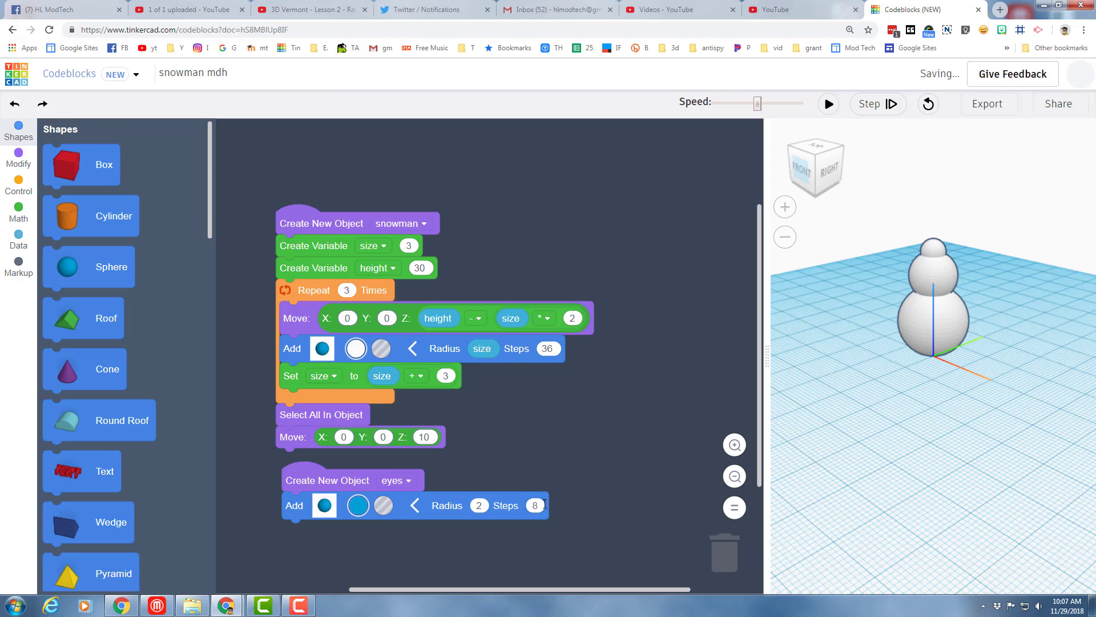
{"action": "left_click", "coordinate": [358, 505]}
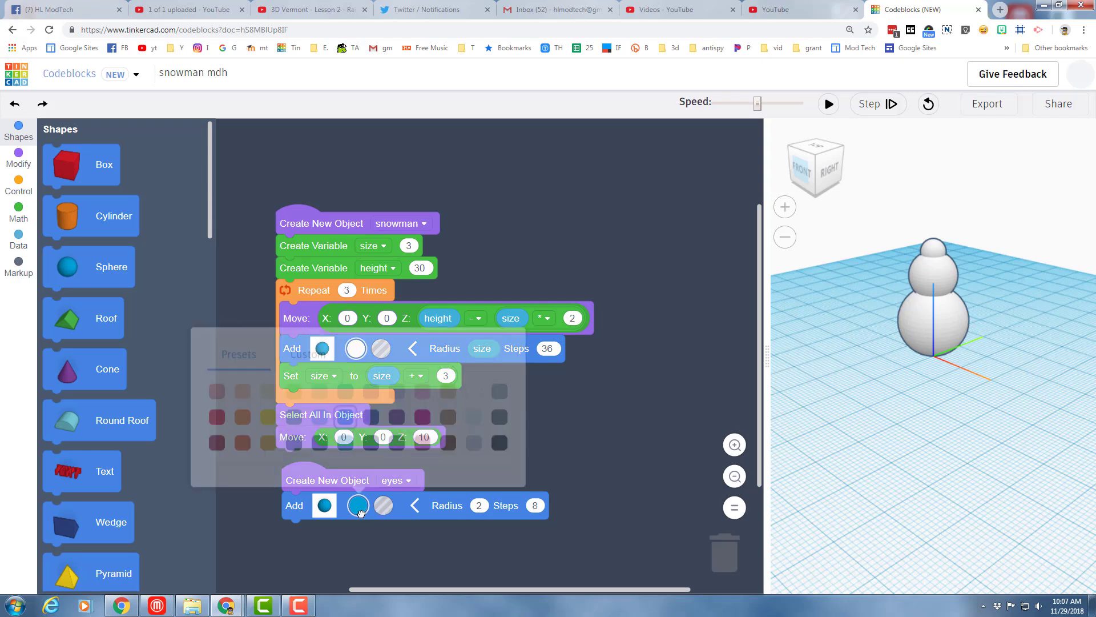
{"action": "left_click", "coordinate": [499, 432]}
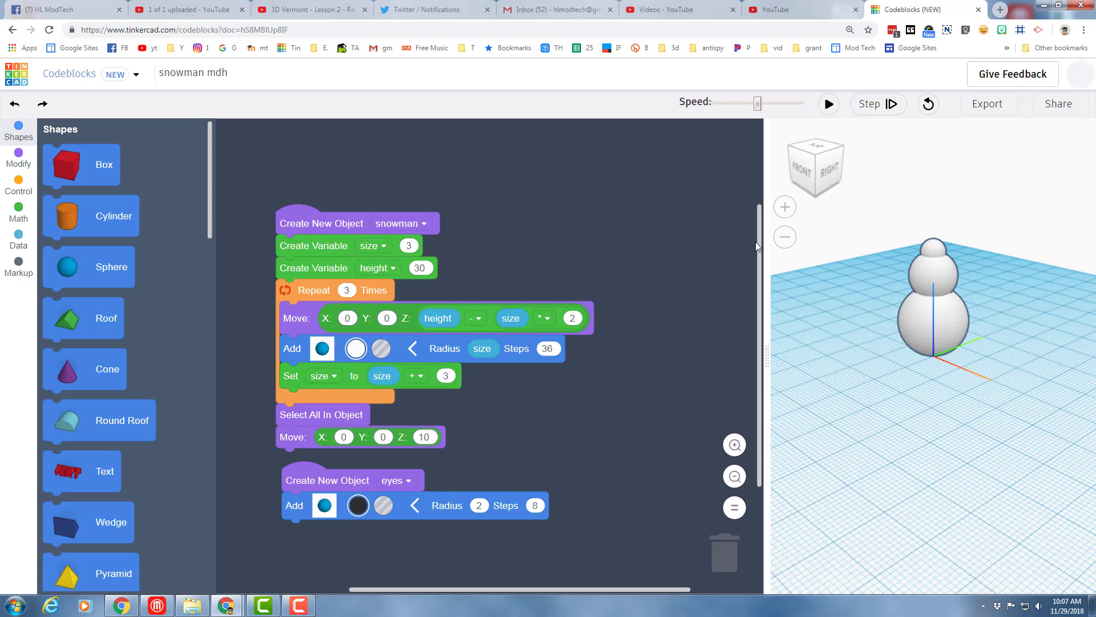
- Run the snowman program to see where the eye sphere appears
{"action": "left_click", "coordinate": [828, 103]}
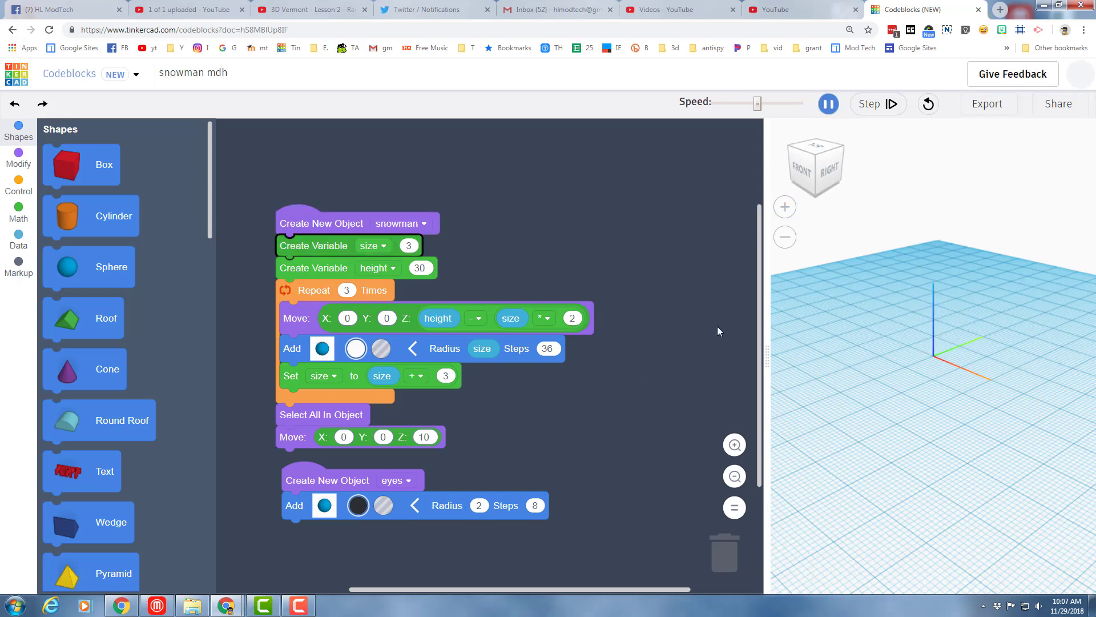
{"action": "left_click", "coordinate": [297, 318]}
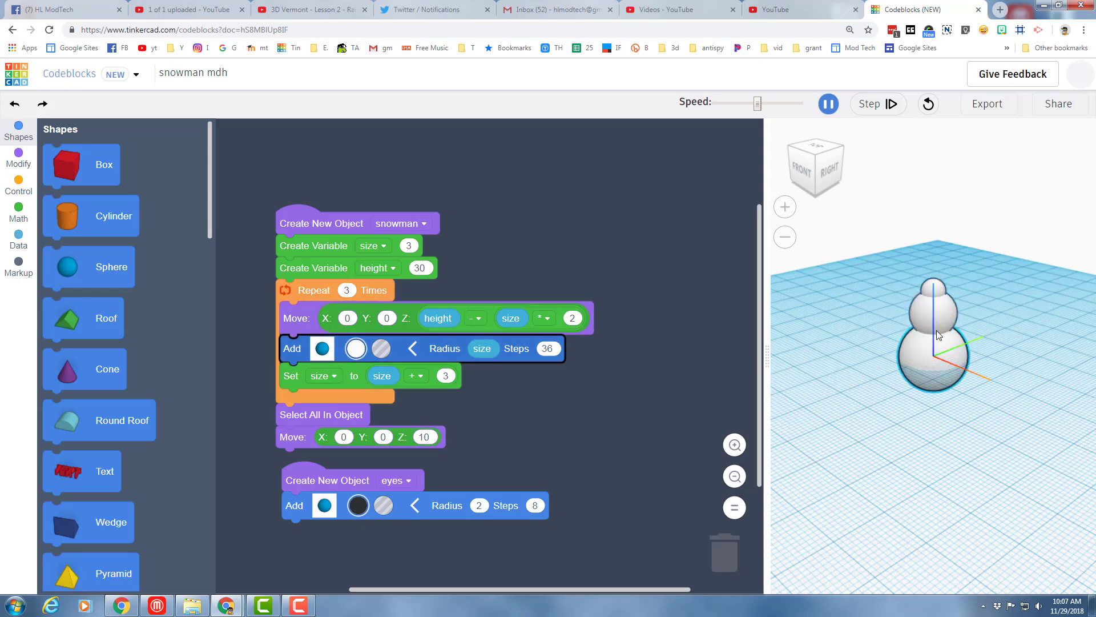
{"action": "left_click", "coordinate": [829, 103]}
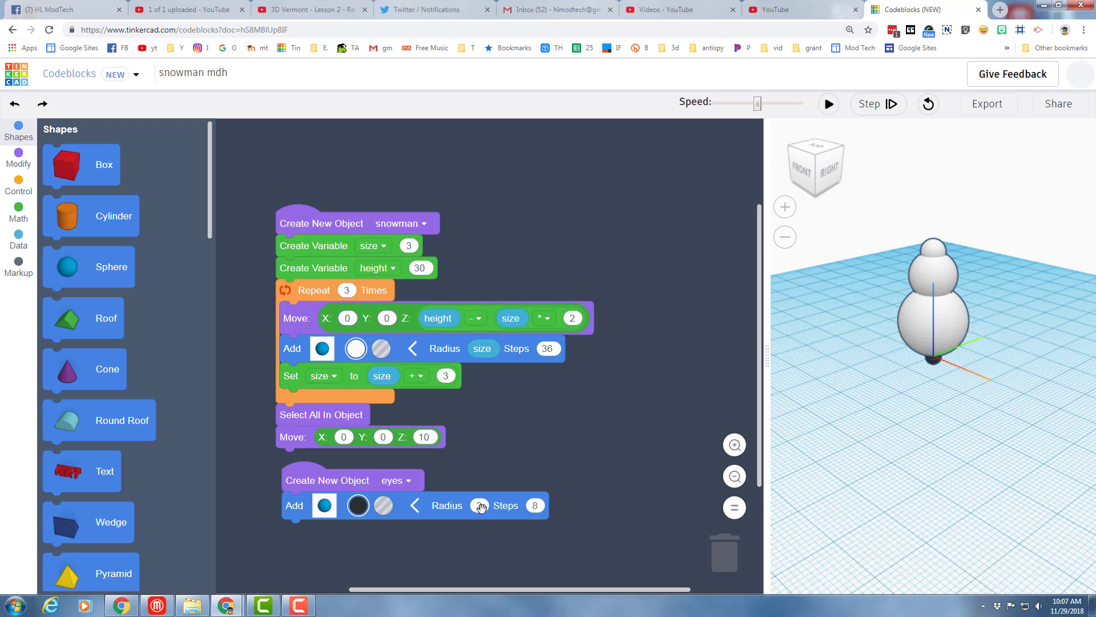
- Set the eyes sphere radius to 0.5, rerun, and view the snowman from the front
{"action": "left_click", "coordinate": [480, 506]}
{"action": "type", "text": "5"}
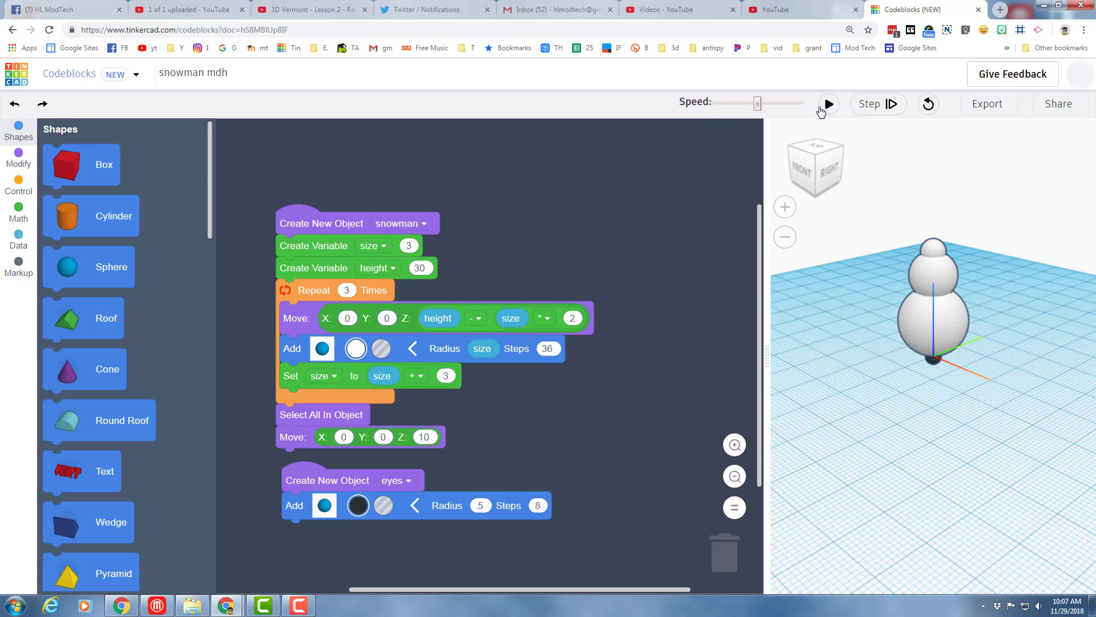
{"action": "left_click", "coordinate": [828, 103]}
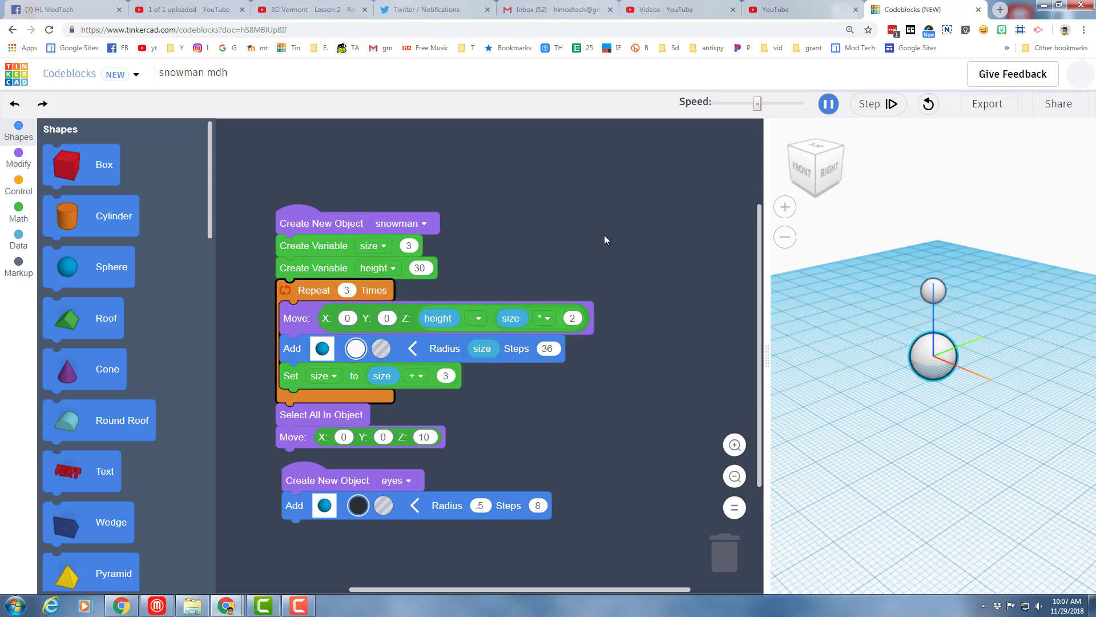
{"action": "left_click", "coordinate": [878, 104]}
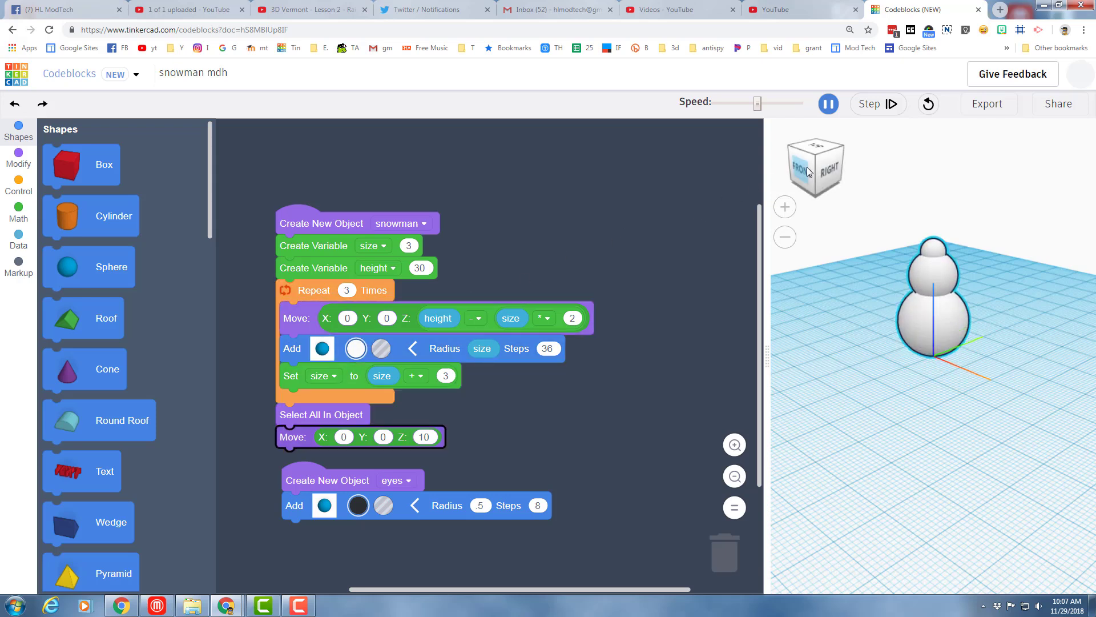
{"action": "left_click", "coordinate": [828, 103]}
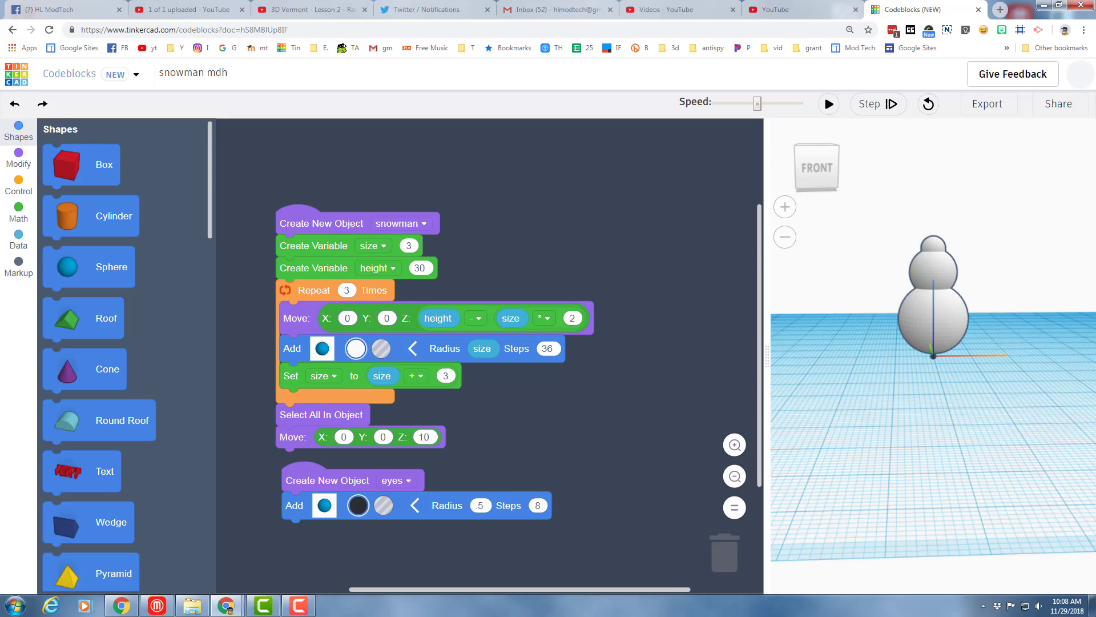
- Add a Move block shifting the eyes to Z 30 and Y -10, testing once
{"action": "left_click", "coordinate": [18, 158]}
{"action": "type", "text": "30"}
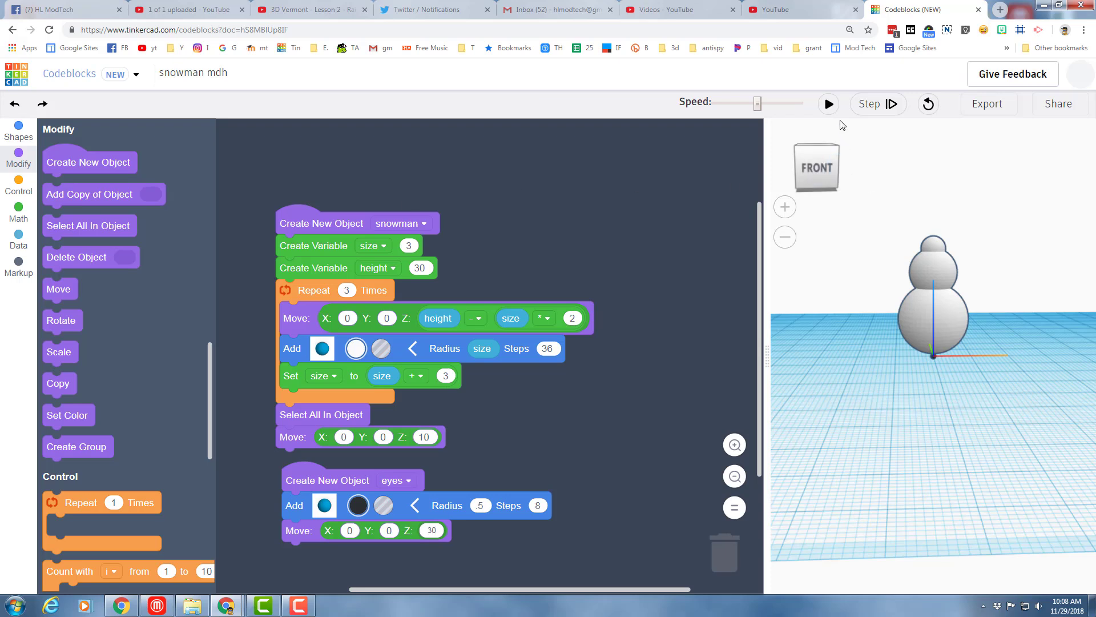
{"action": "left_click", "coordinate": [828, 103]}
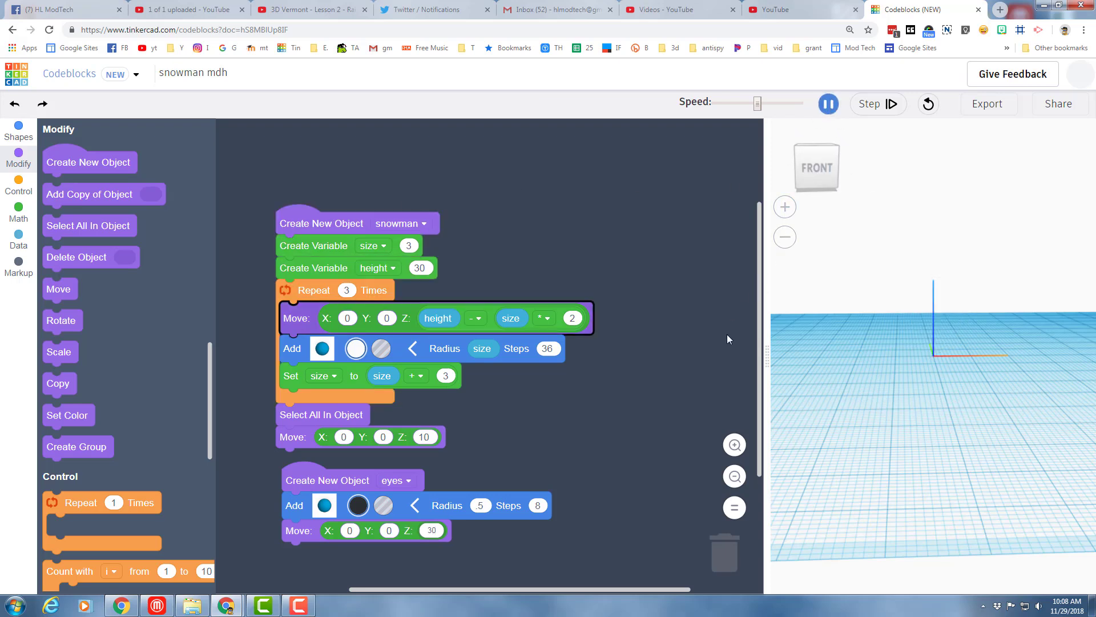
{"action": "left_click", "coordinate": [877, 104]}
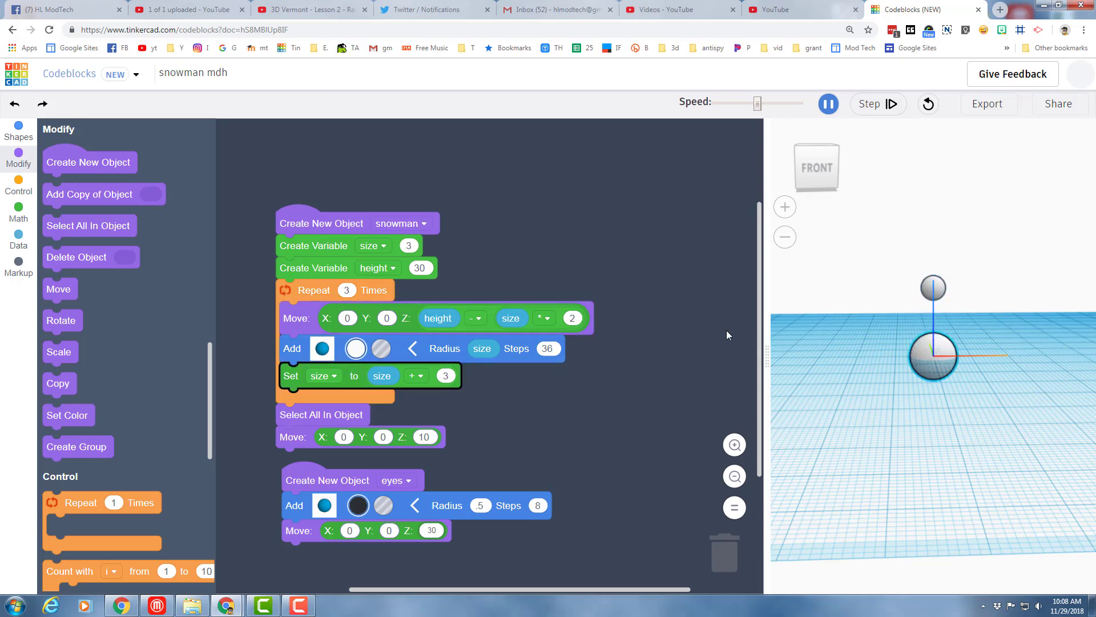
{"action": "left_click", "coordinate": [878, 103]}
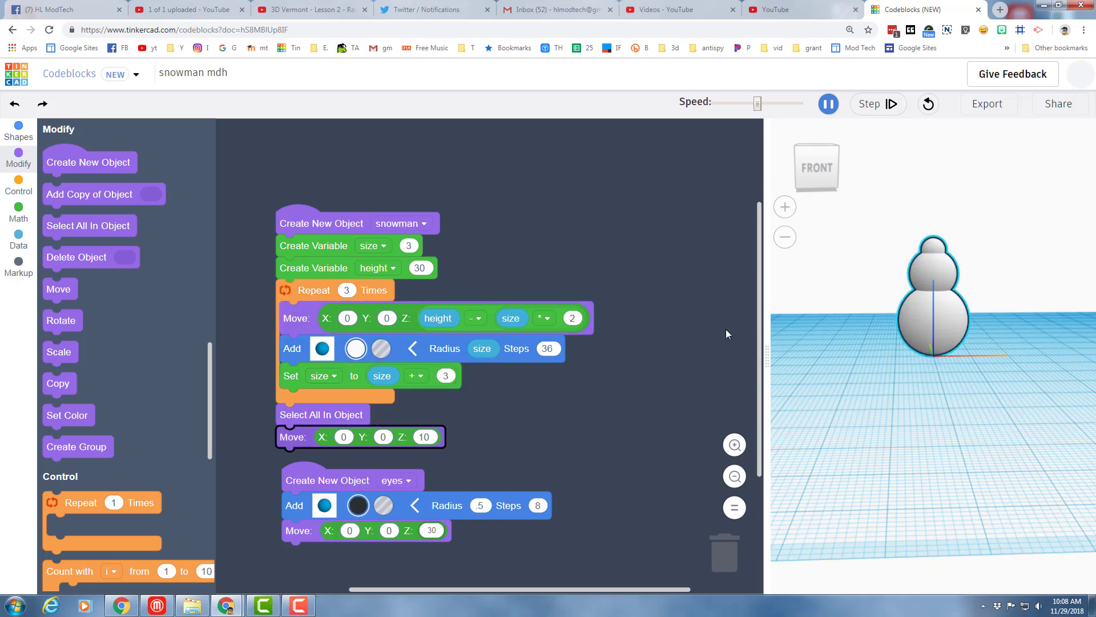
{"action": "left_click", "coordinate": [828, 103]}
{"action": "type", "text": "-10"}
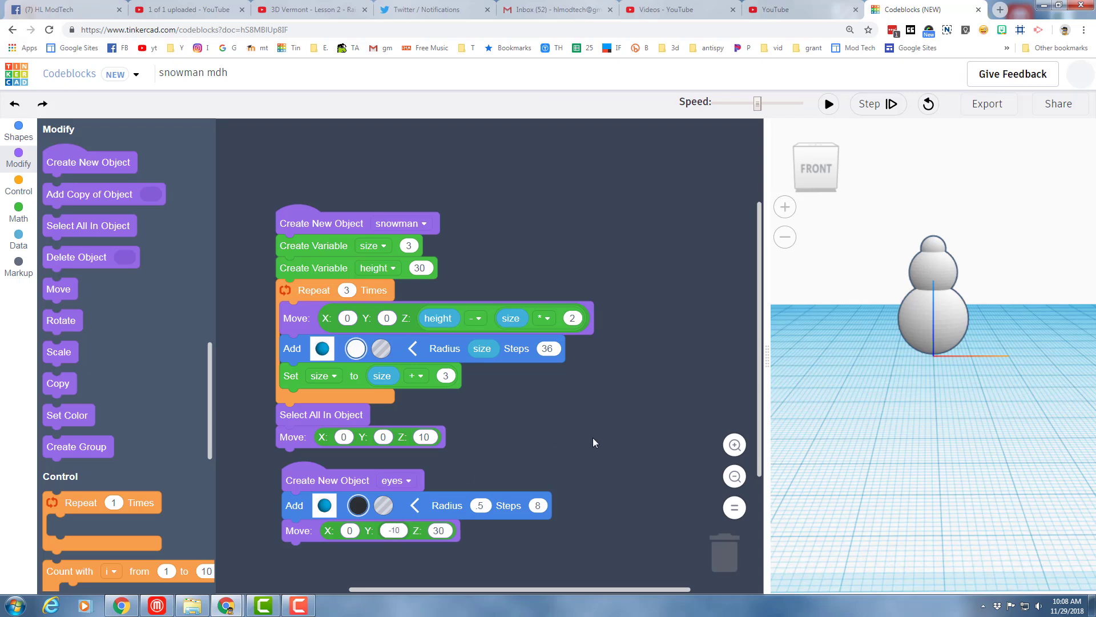
- Rerun the program and inspect the eye sphere floating beside the snowman's head
{"action": "left_click", "coordinate": [829, 104]}
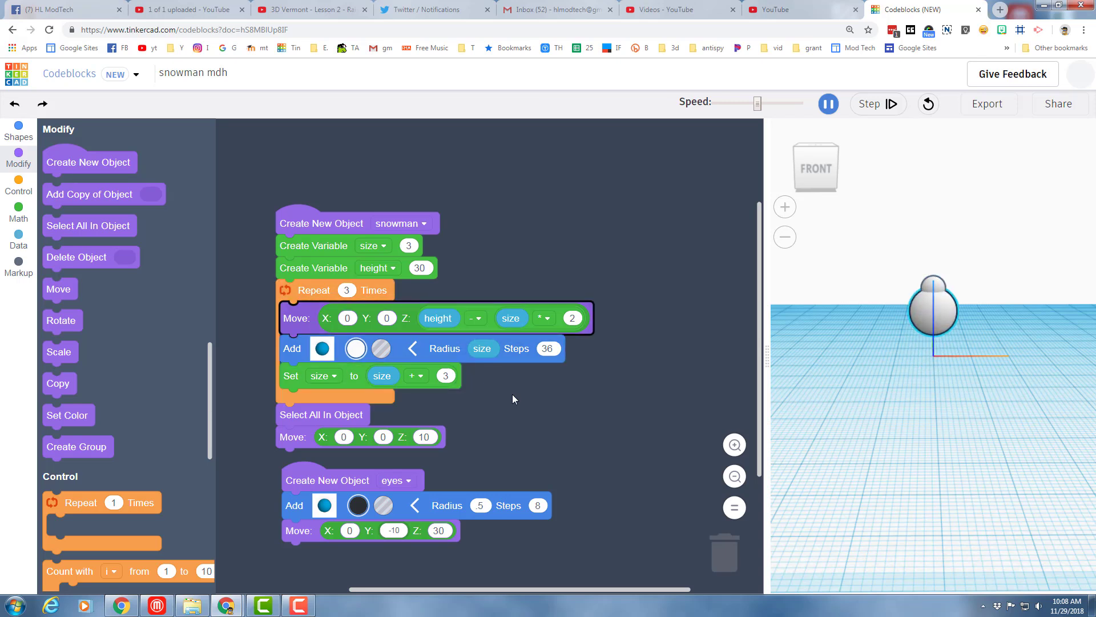
{"action": "left_click", "coordinate": [877, 103]}
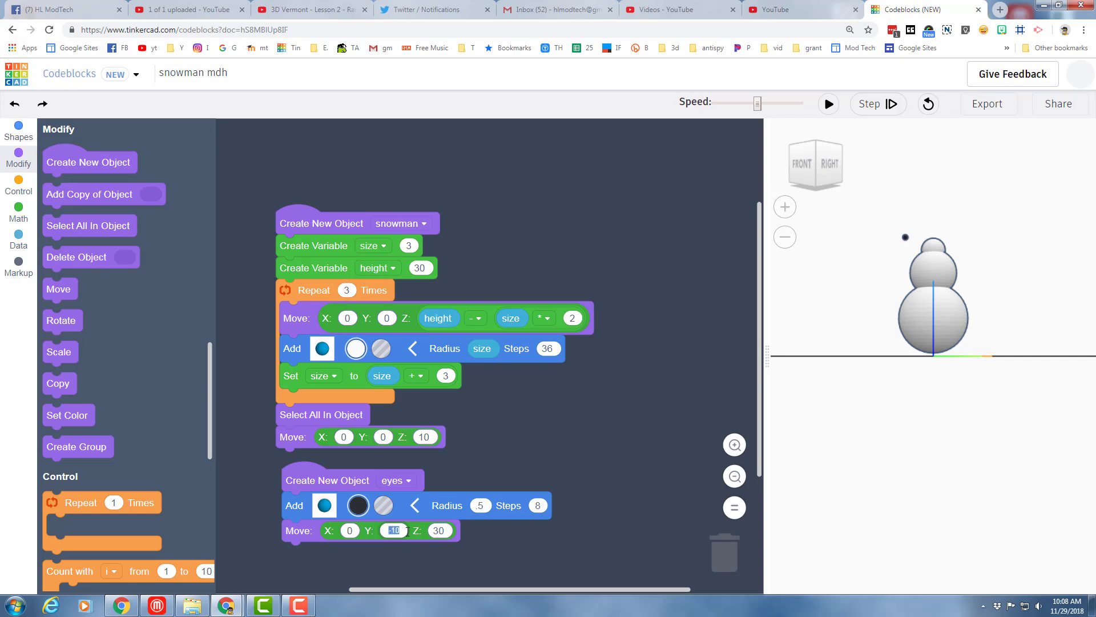
- Set the eyes' Y offset to -2, rerun, and check the head from the front
{"action": "type", "text": "-2"}
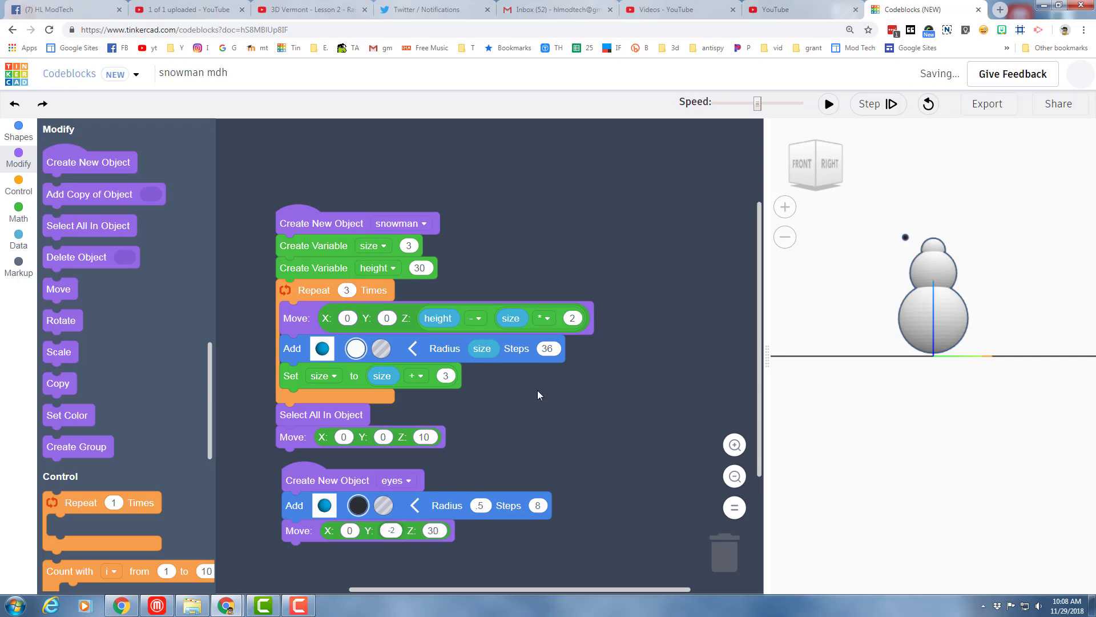
{"action": "left_click", "coordinate": [828, 103]}
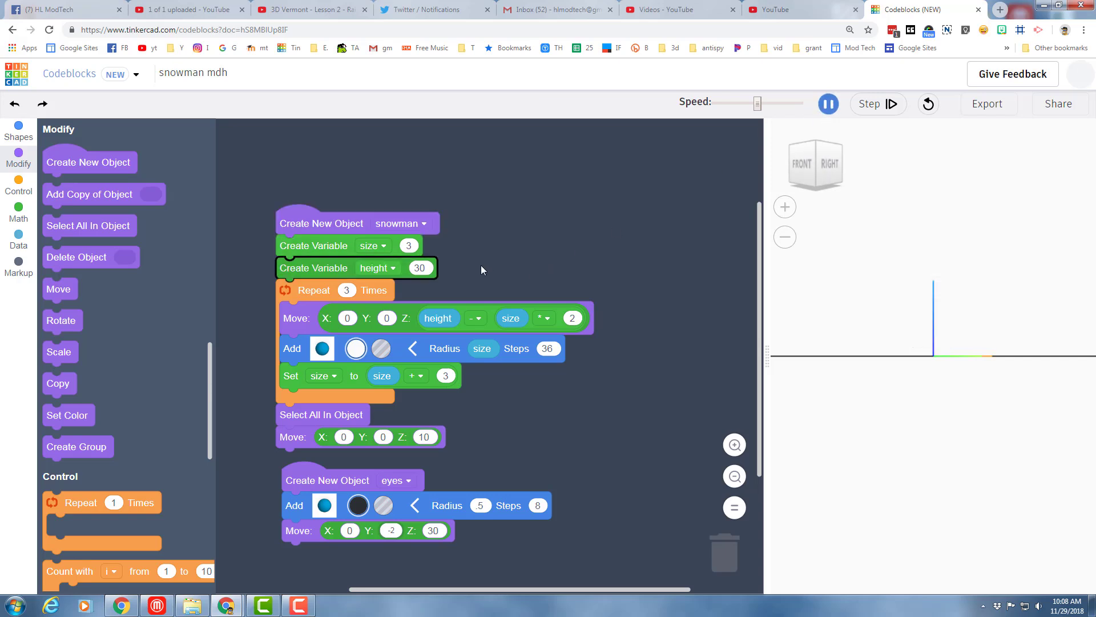
{"action": "left_click", "coordinate": [870, 103]}
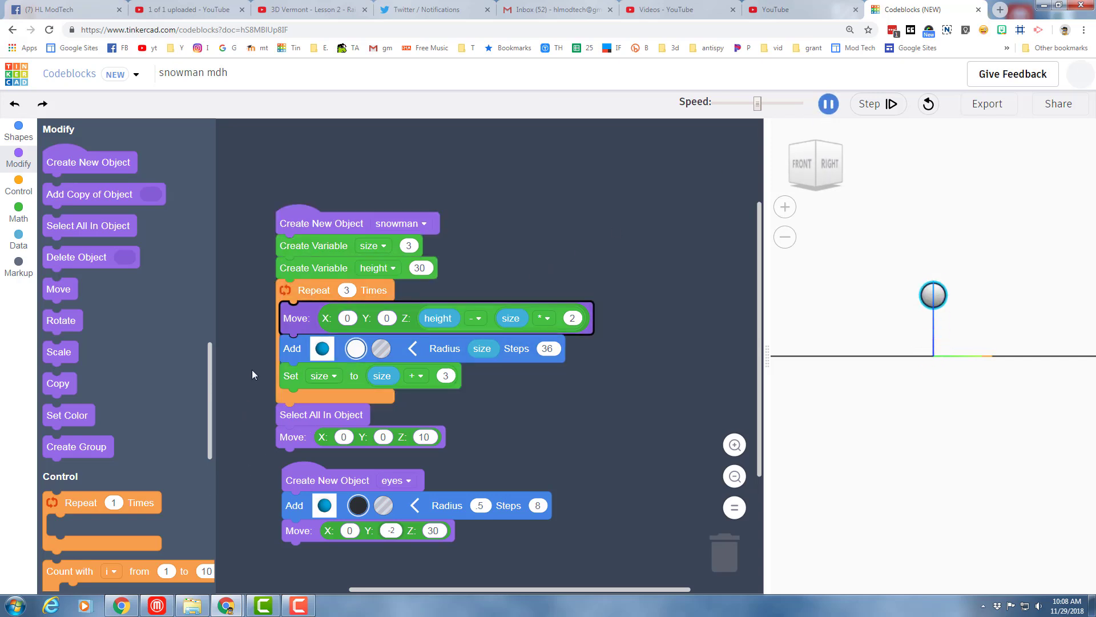
{"action": "left_click", "coordinate": [870, 104]}
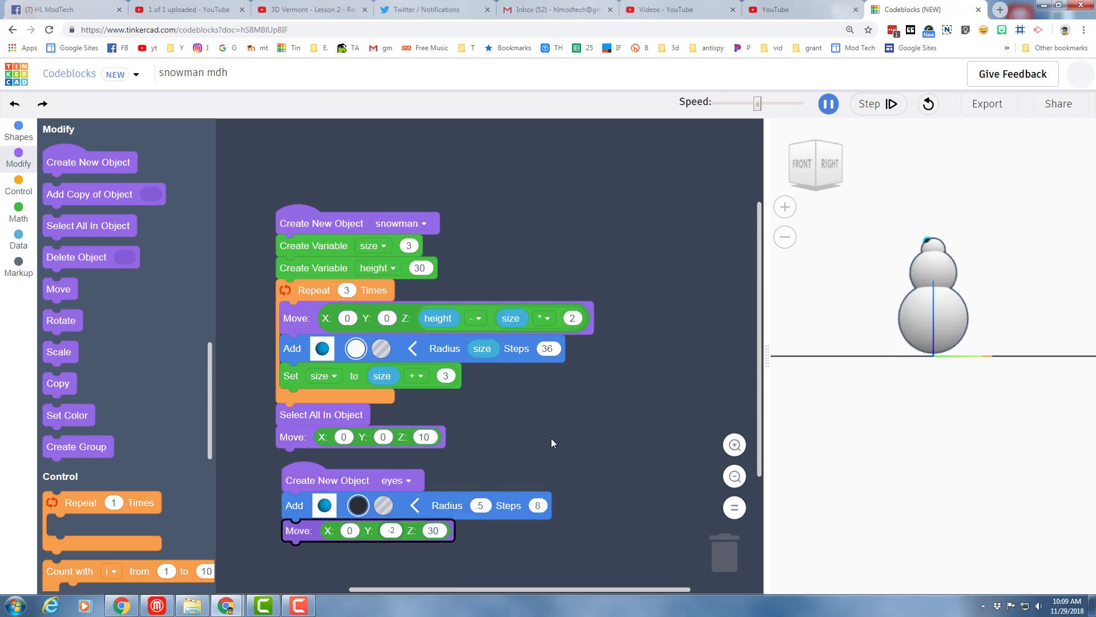
{"action": "left_click", "coordinate": [829, 104]}
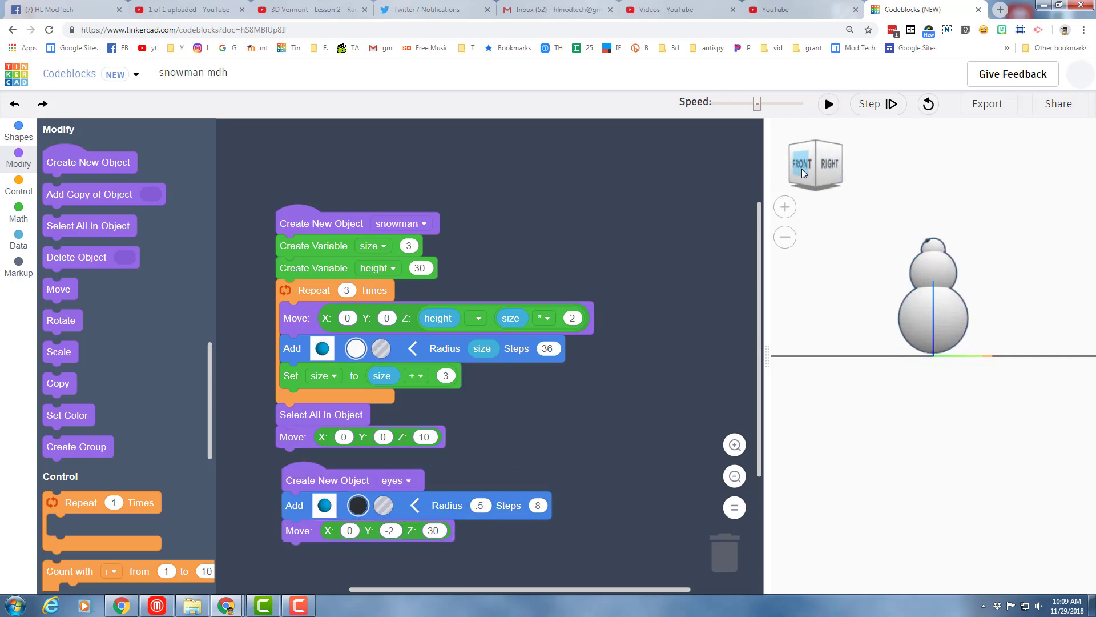
{"action": "left_click", "coordinate": [802, 174]}
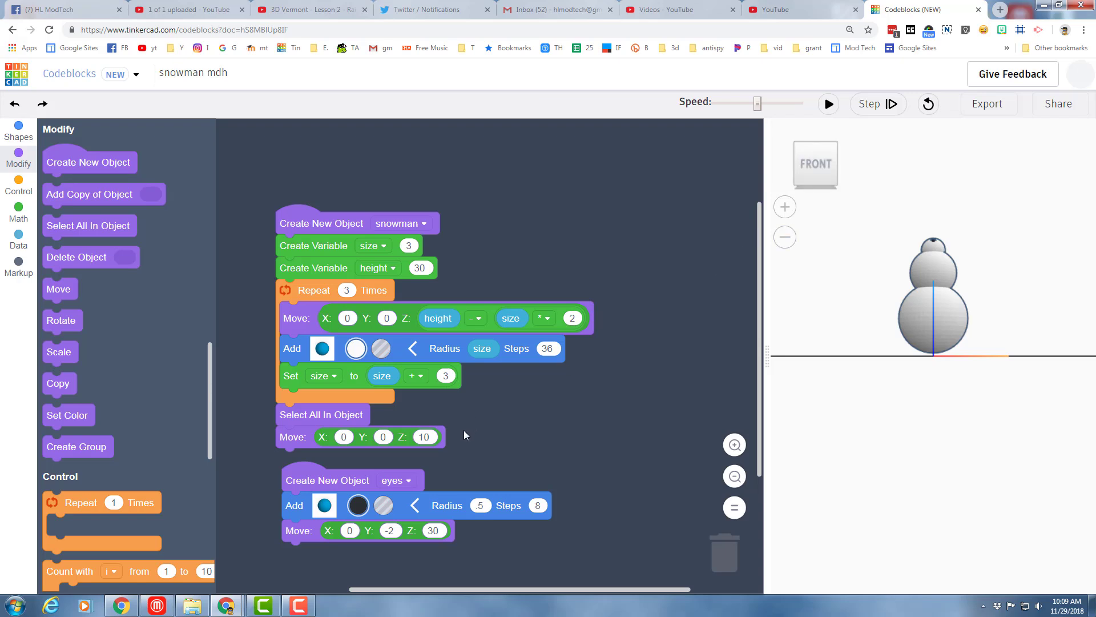